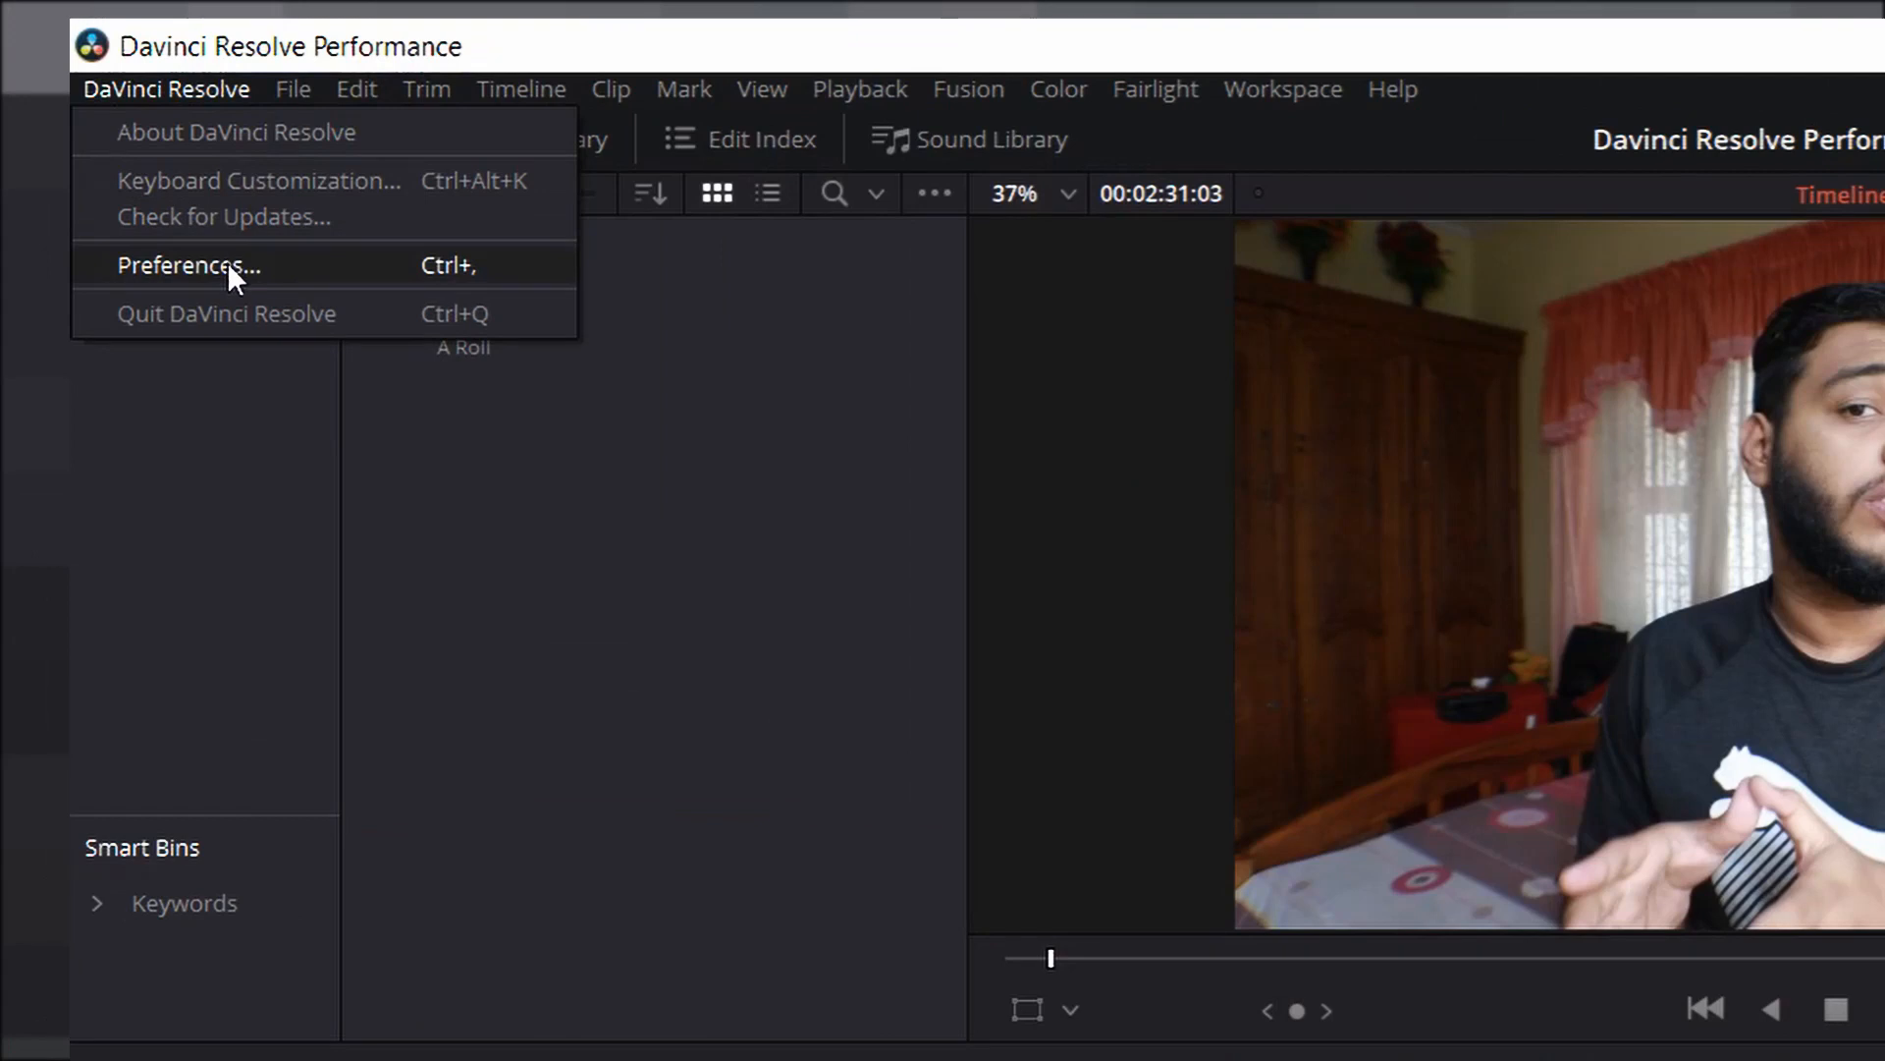
Reach the Memory and GPU preferences and expand the GPU processing mode choices.
left_click(188, 265)
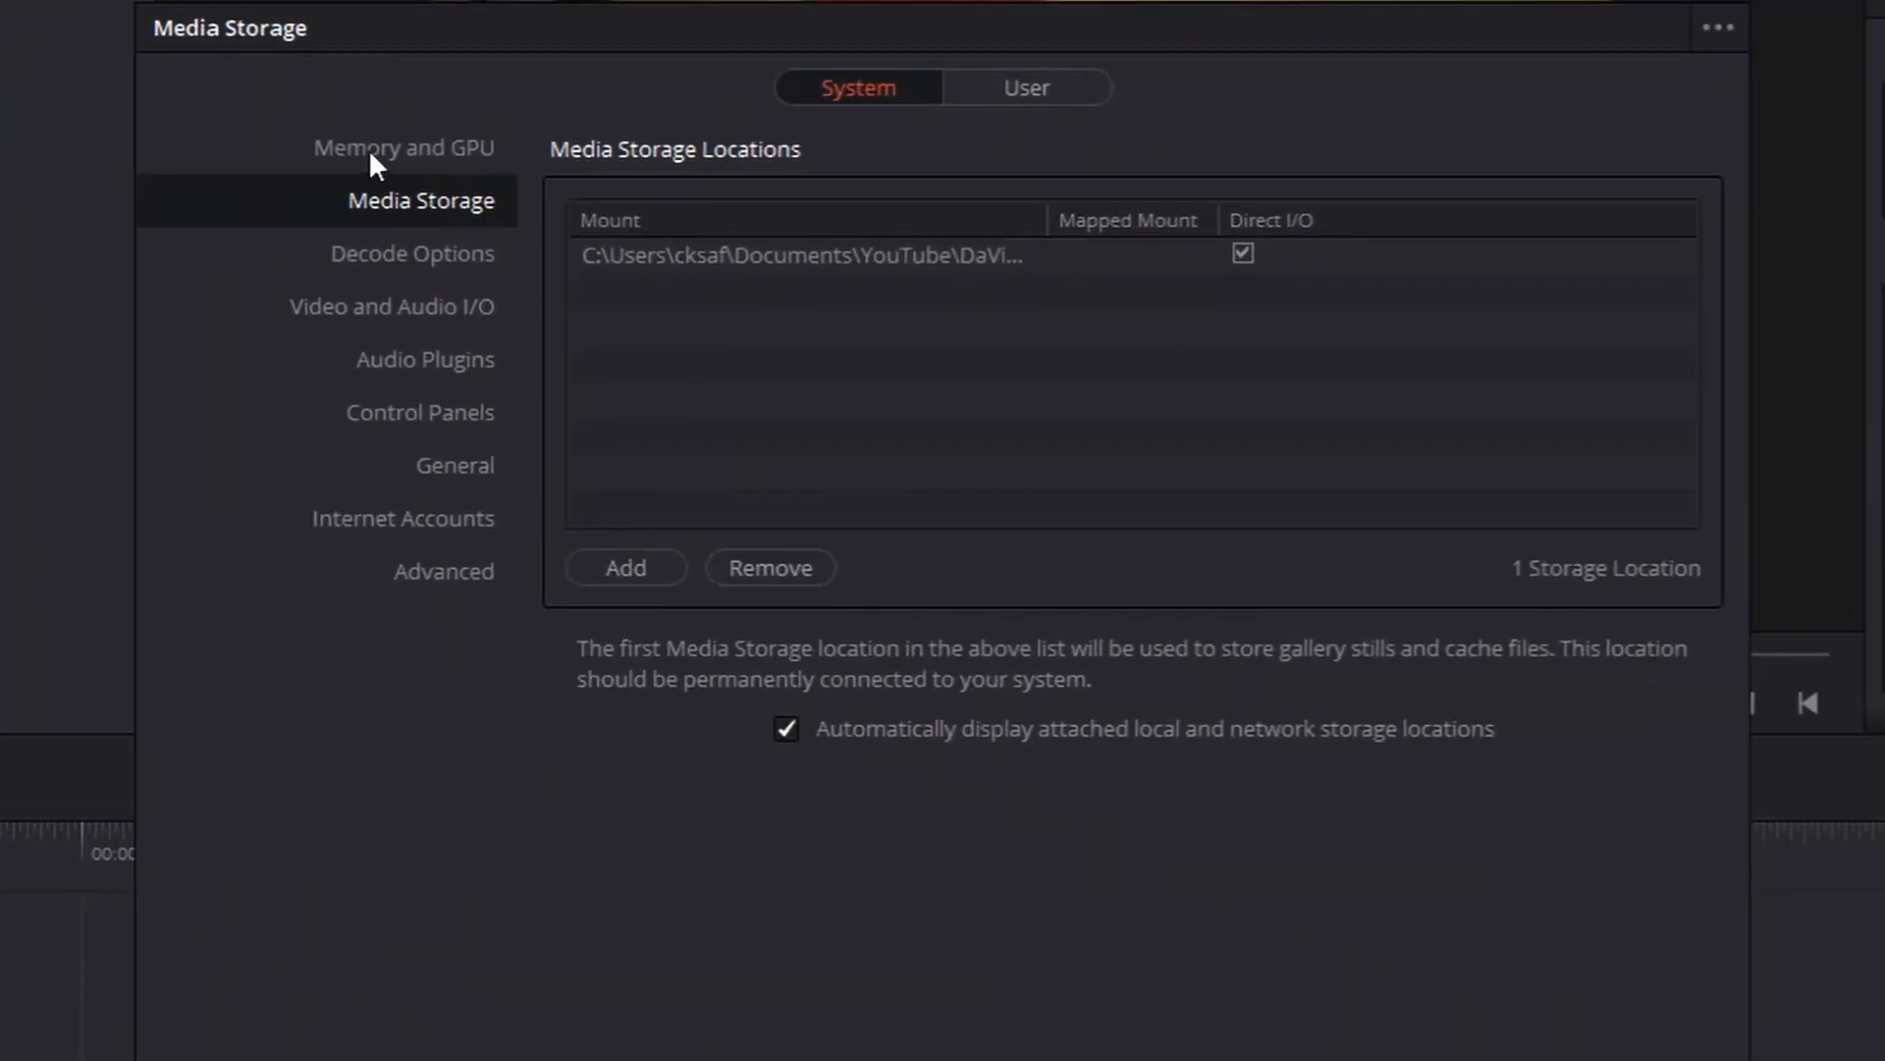
left_click(401, 148)
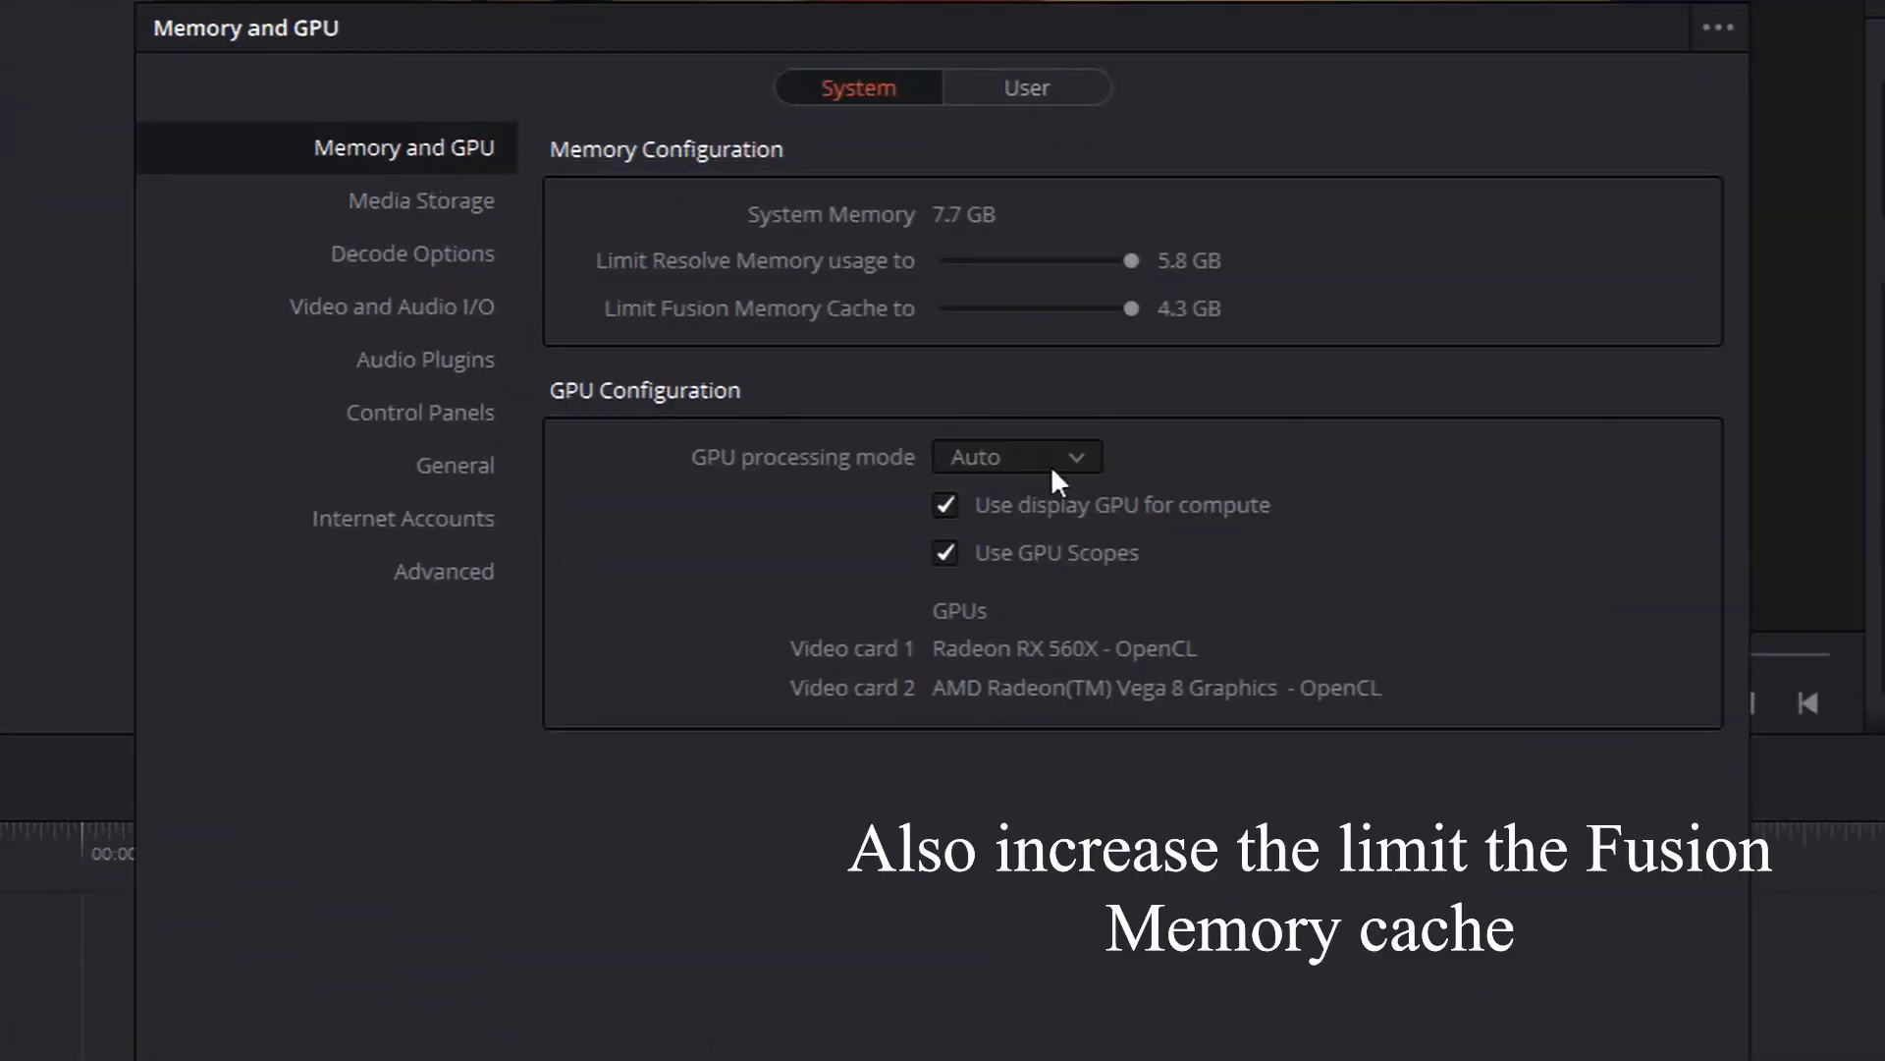
left_click(1014, 458)
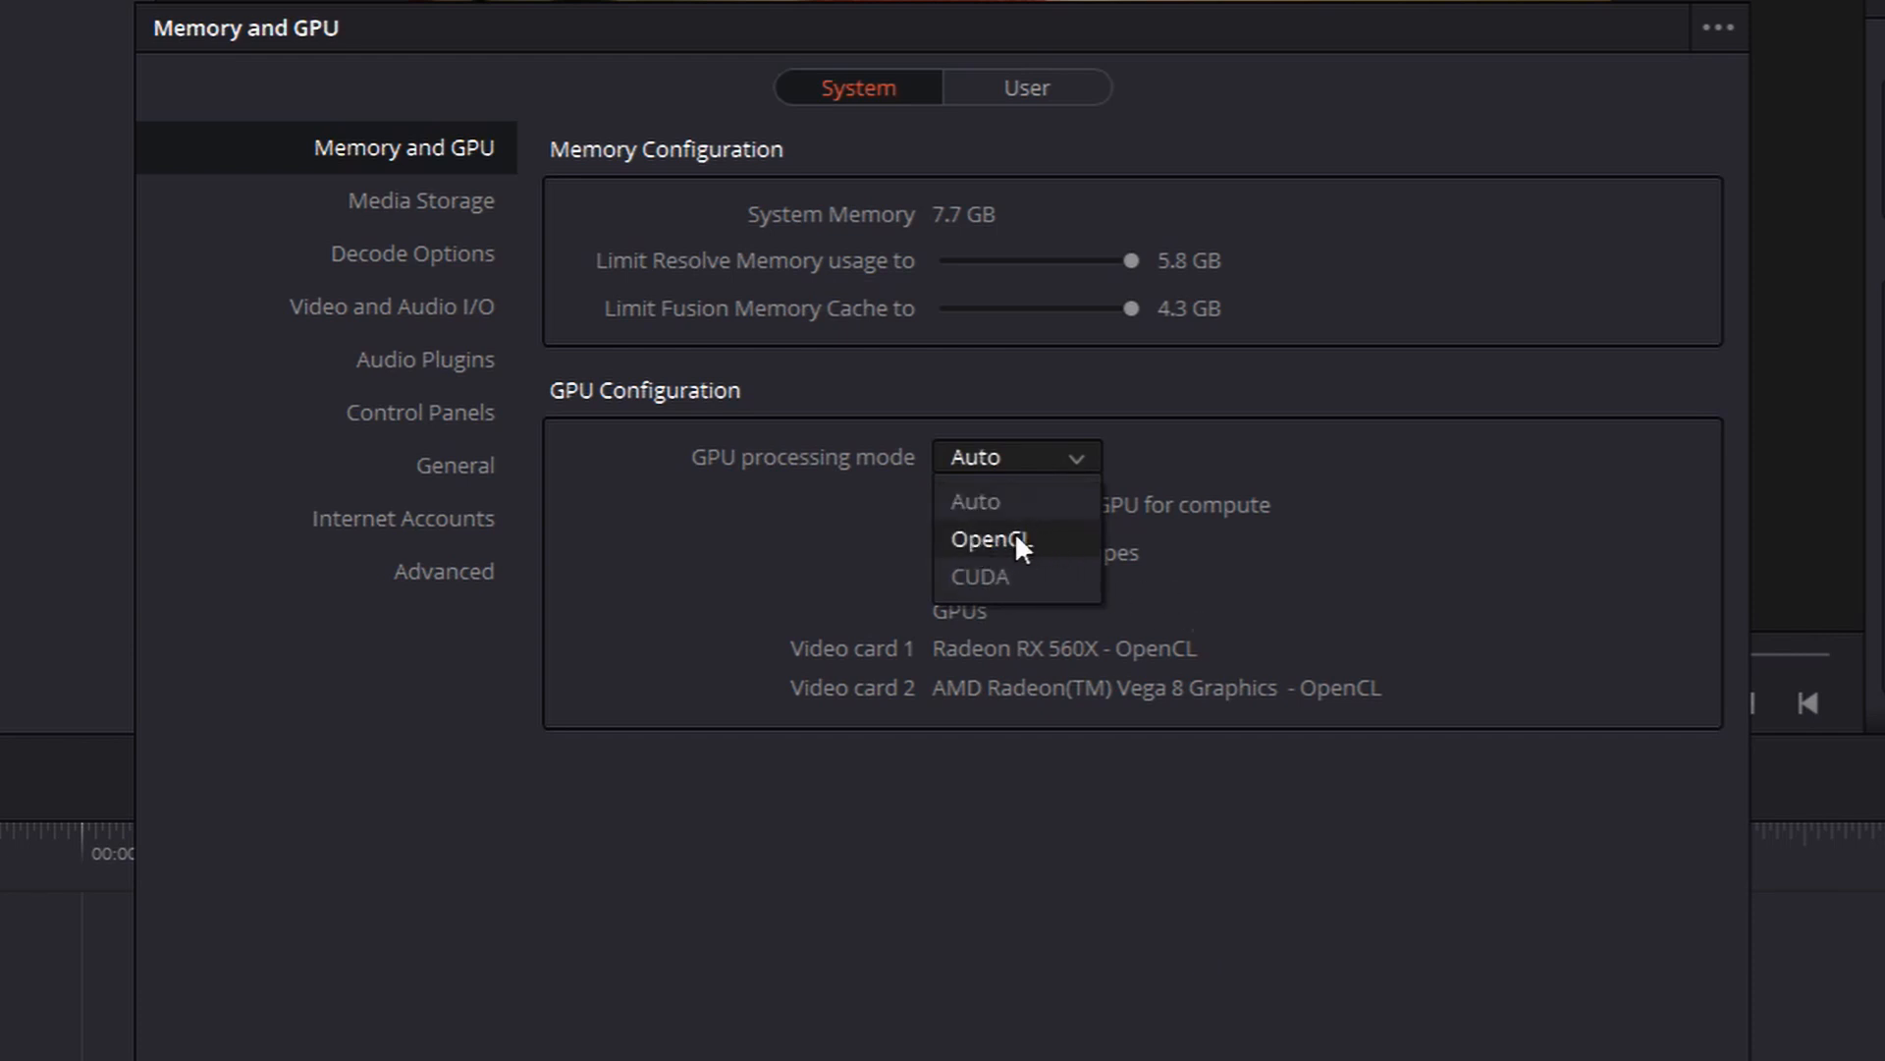
Choose OpenCL as the GPU processing mode.
left_click(987, 538)
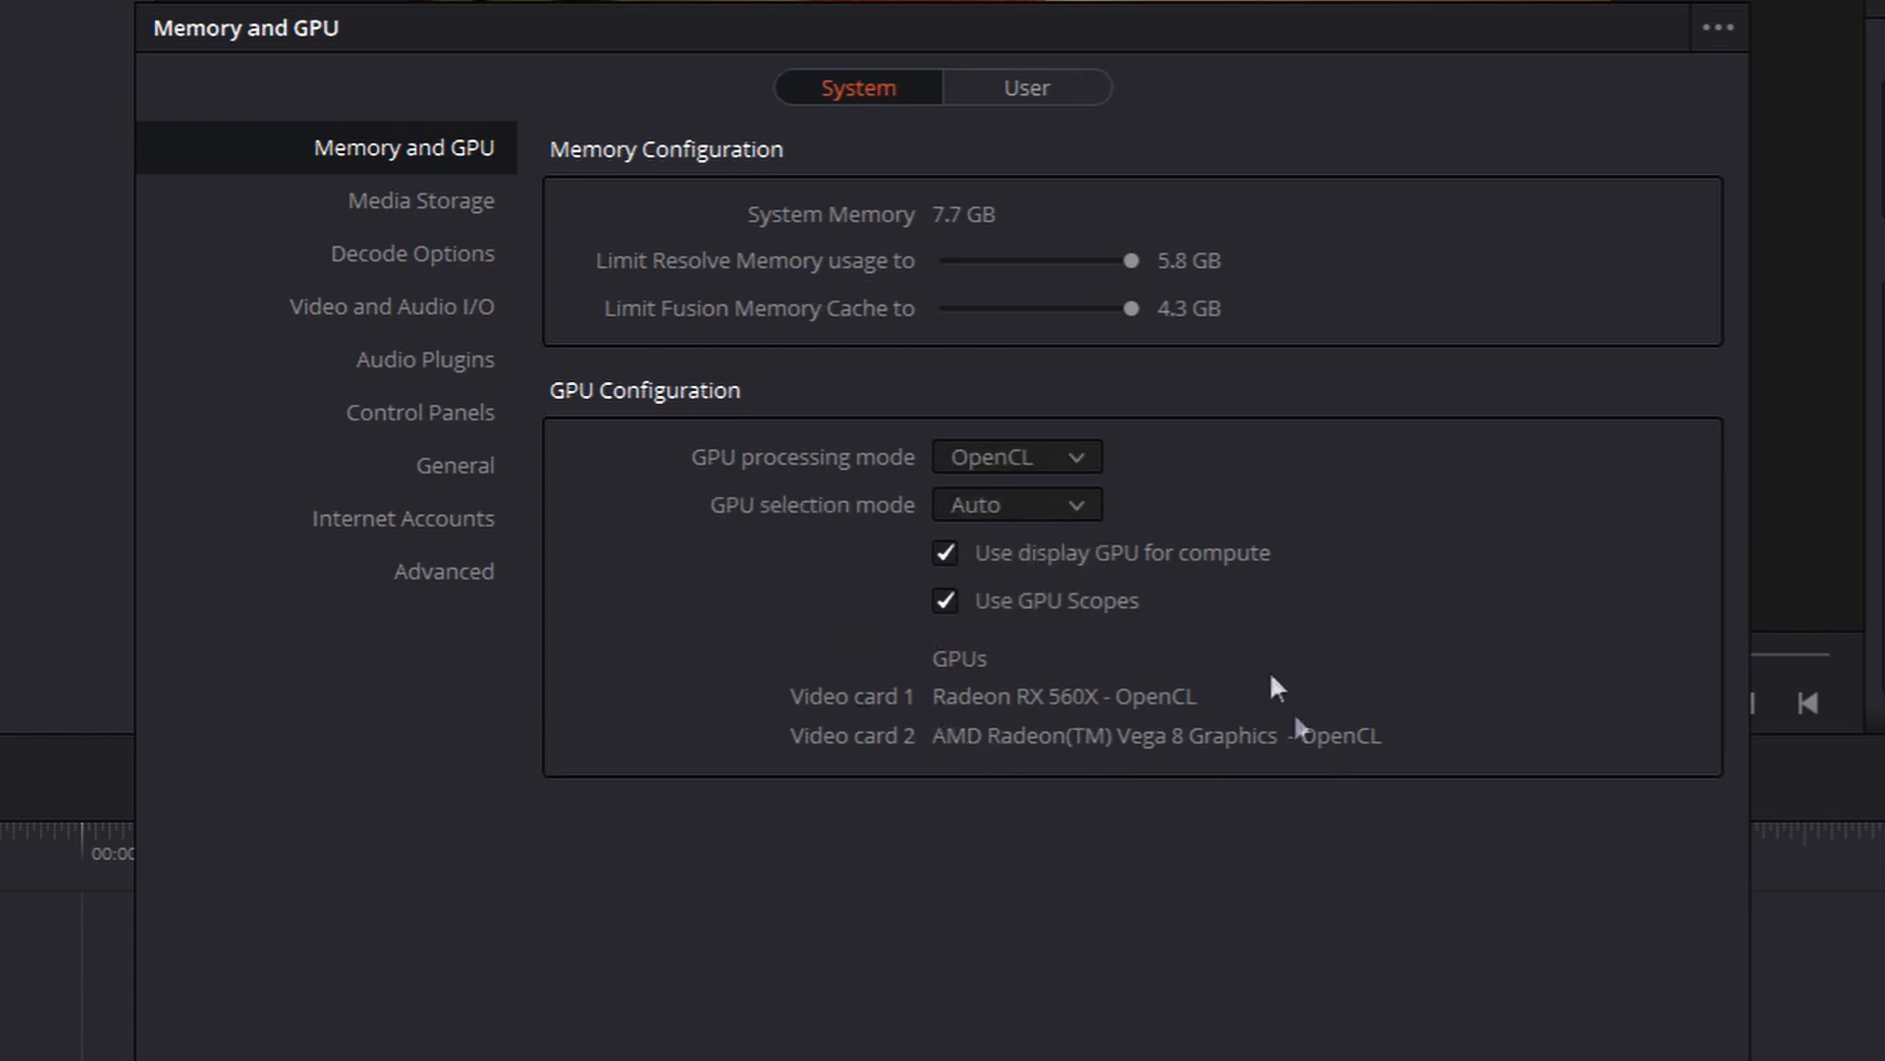
Switch GPU selection to Manual and untick the integrated Vega 8, keeping only the Radeon RX 560X.
left_click(1014, 505)
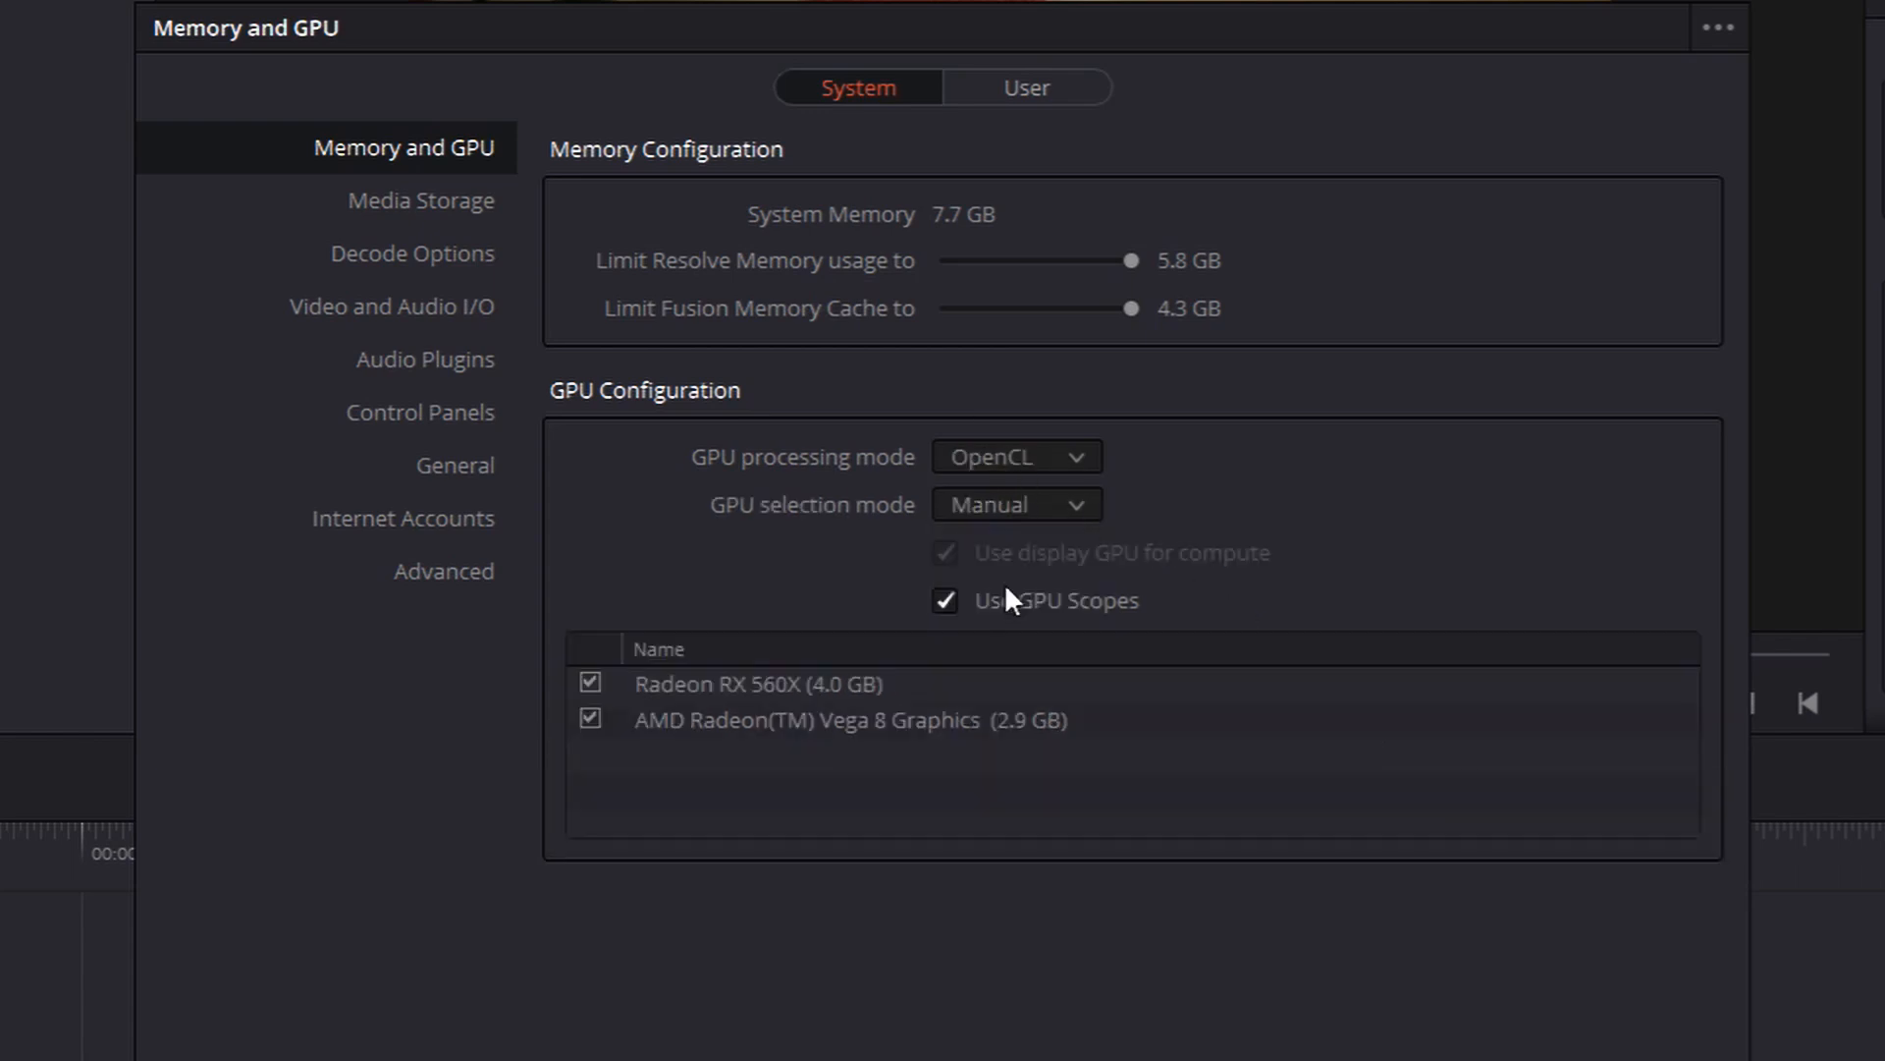
left_click(589, 720)
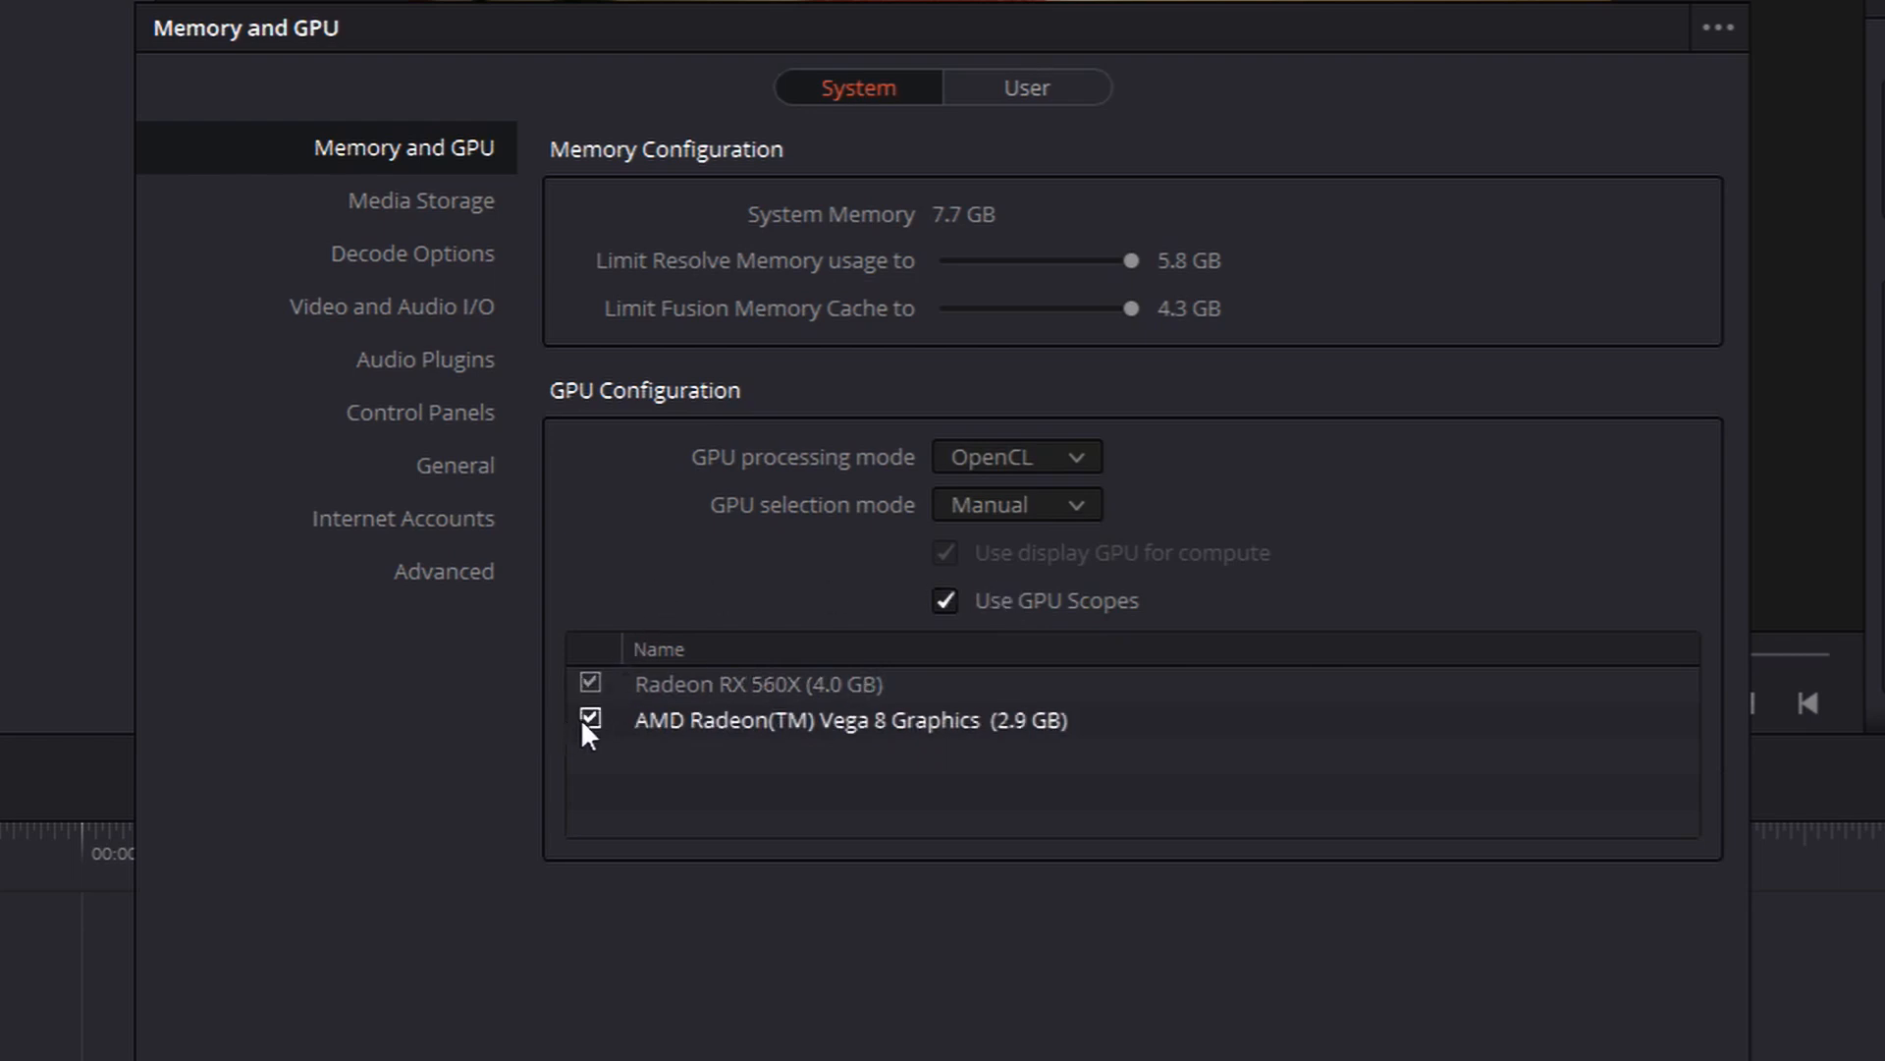
left_click(592, 721)
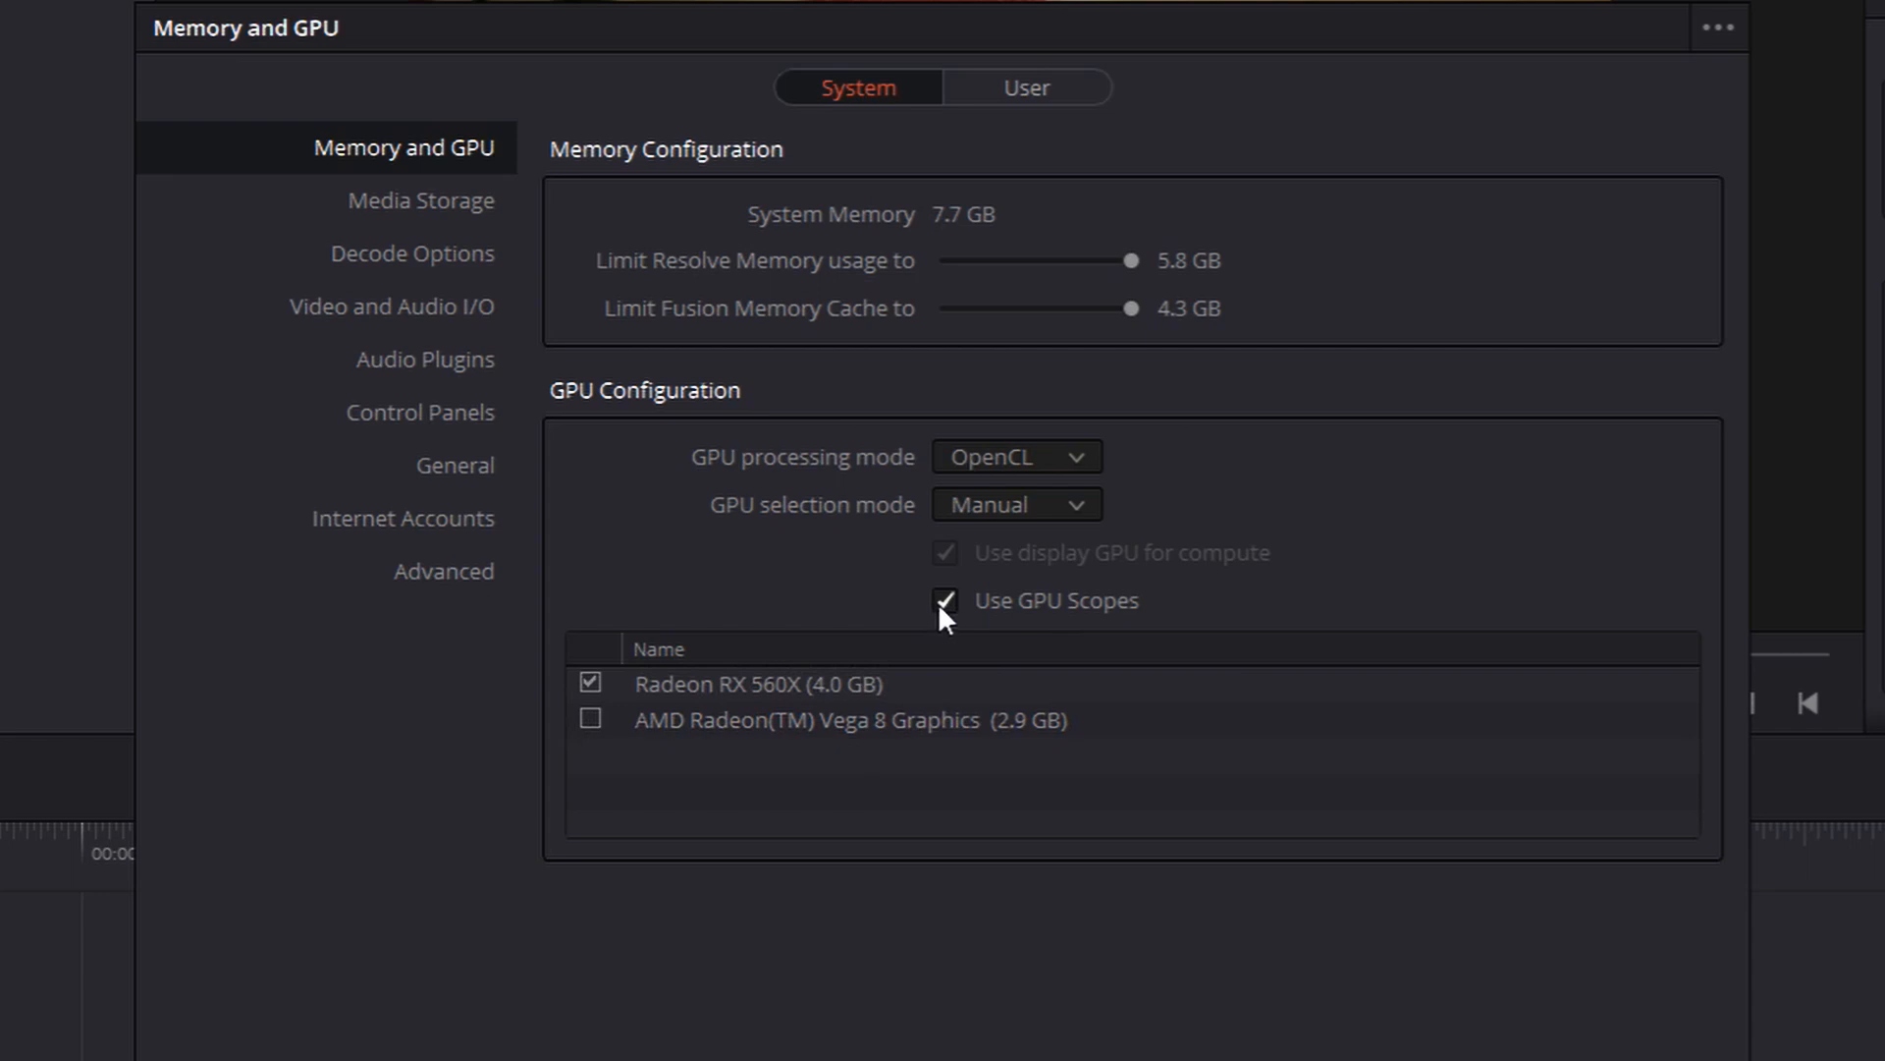
left_click(945, 601)
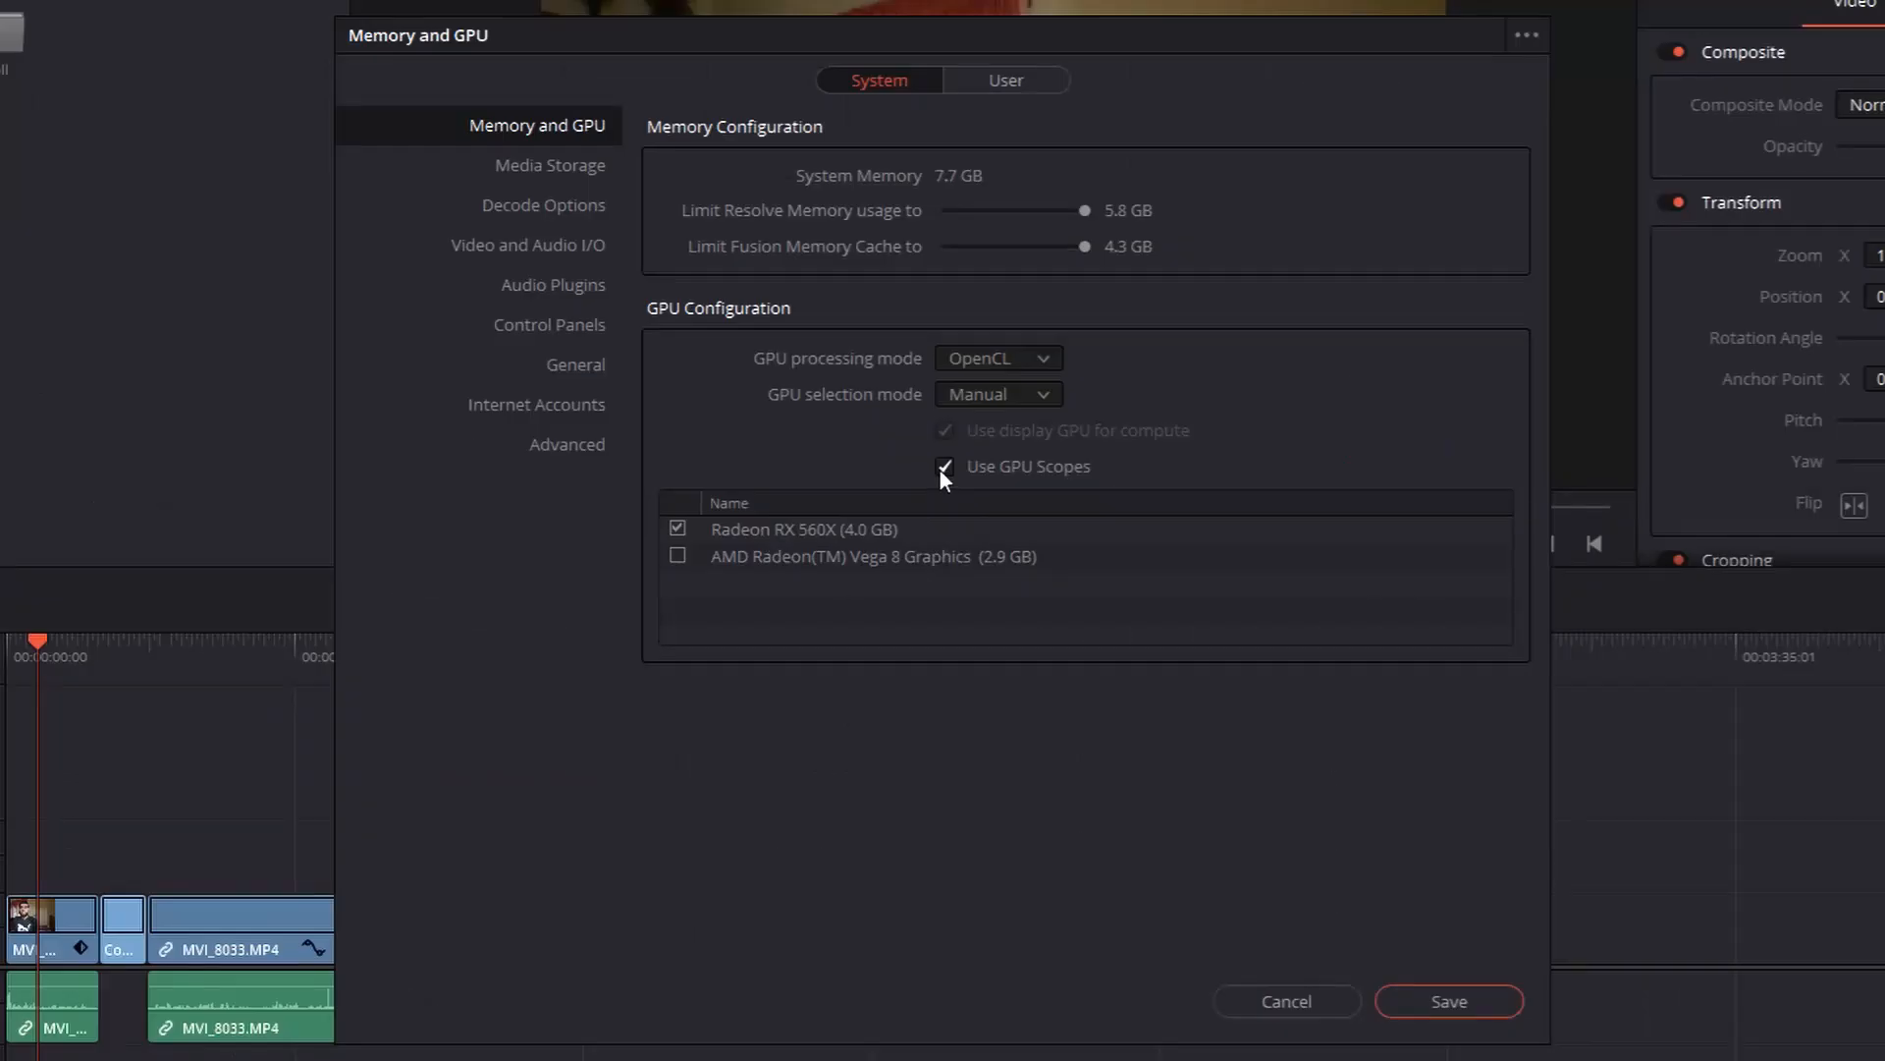
Disable Use GPU Scopes and save the preferences.
left_click(945, 467)
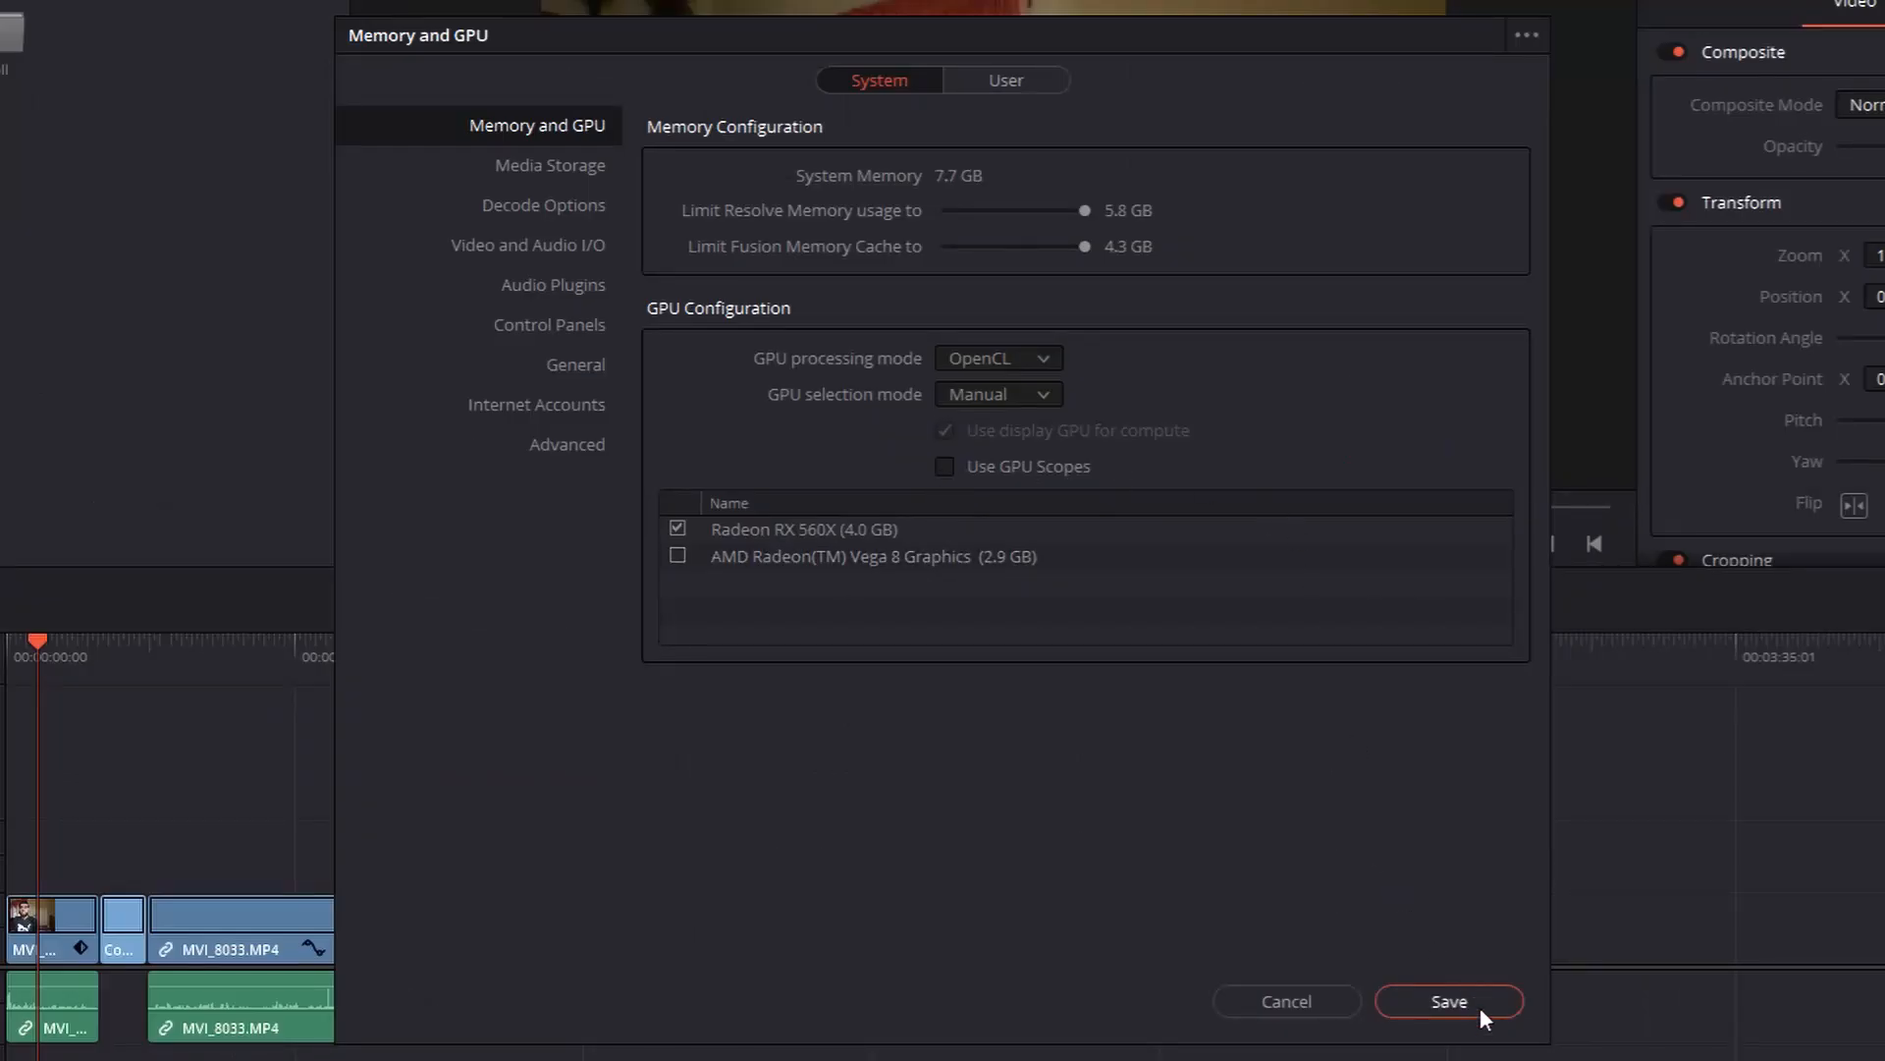
left_click(1447, 1000)
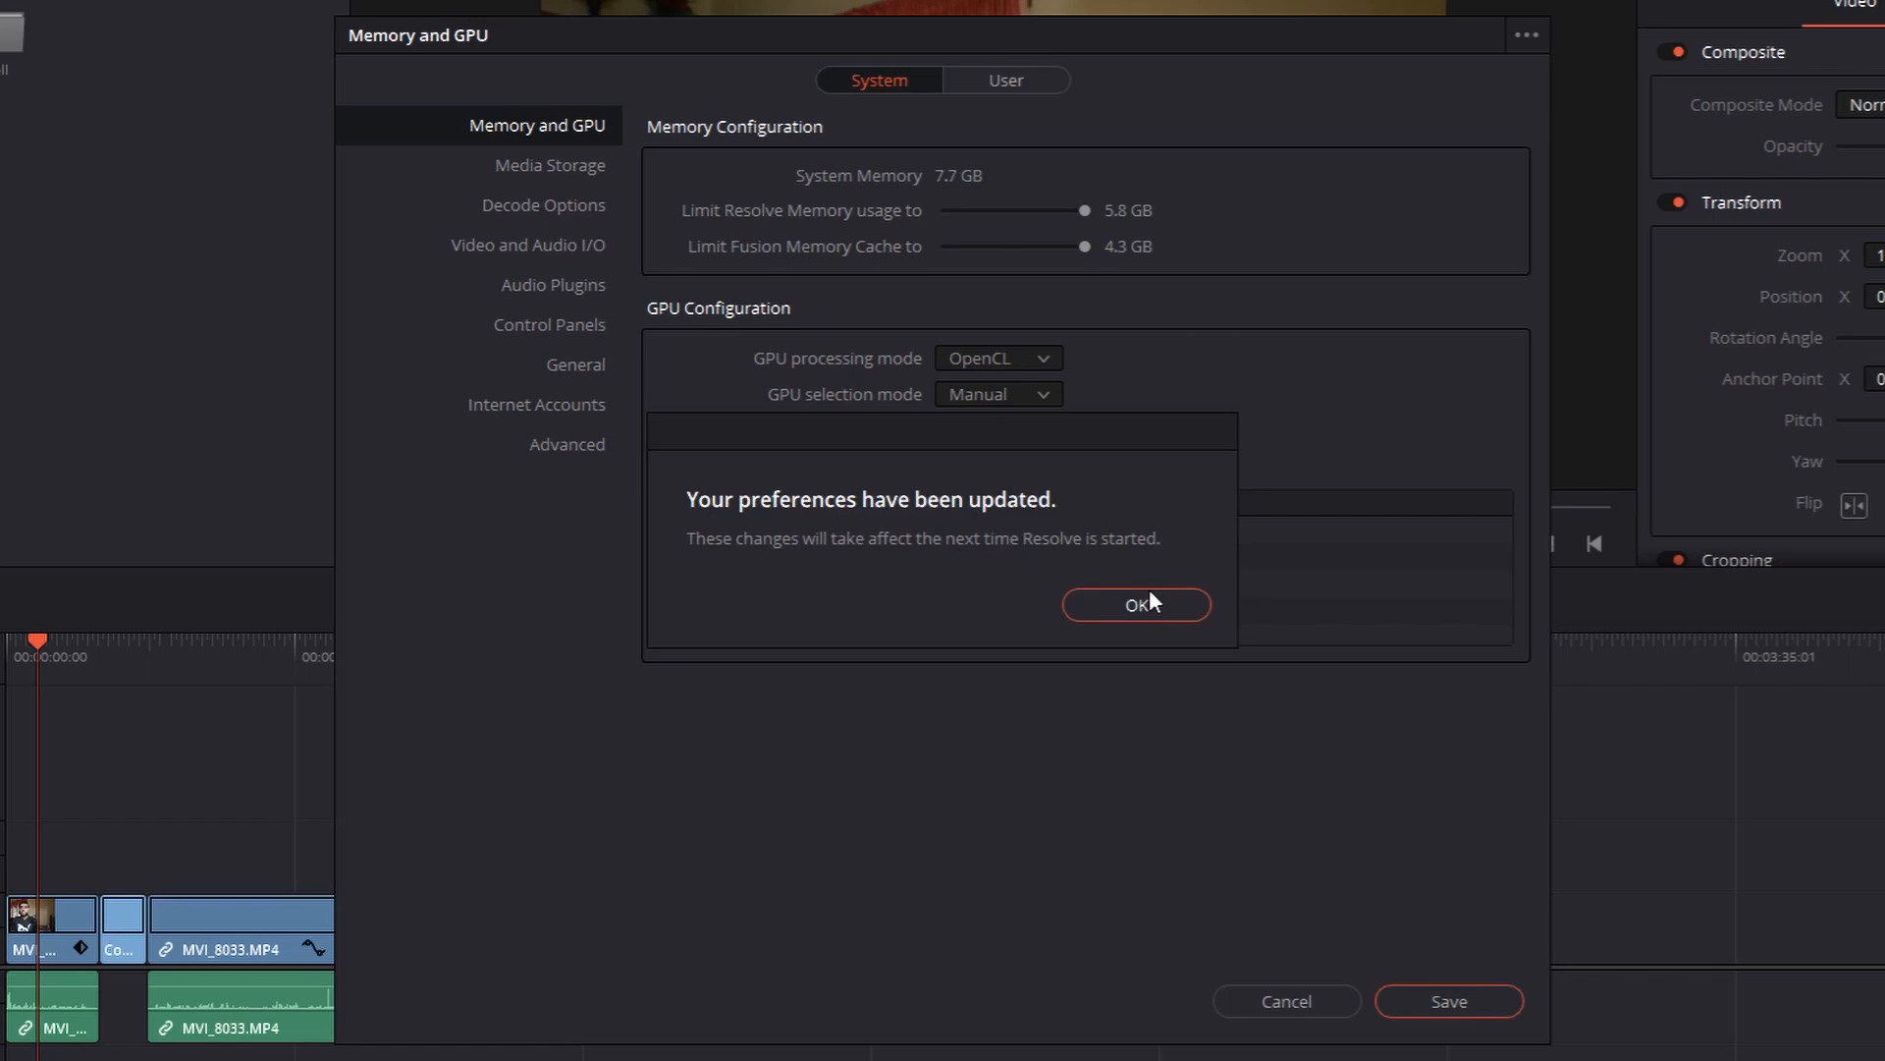